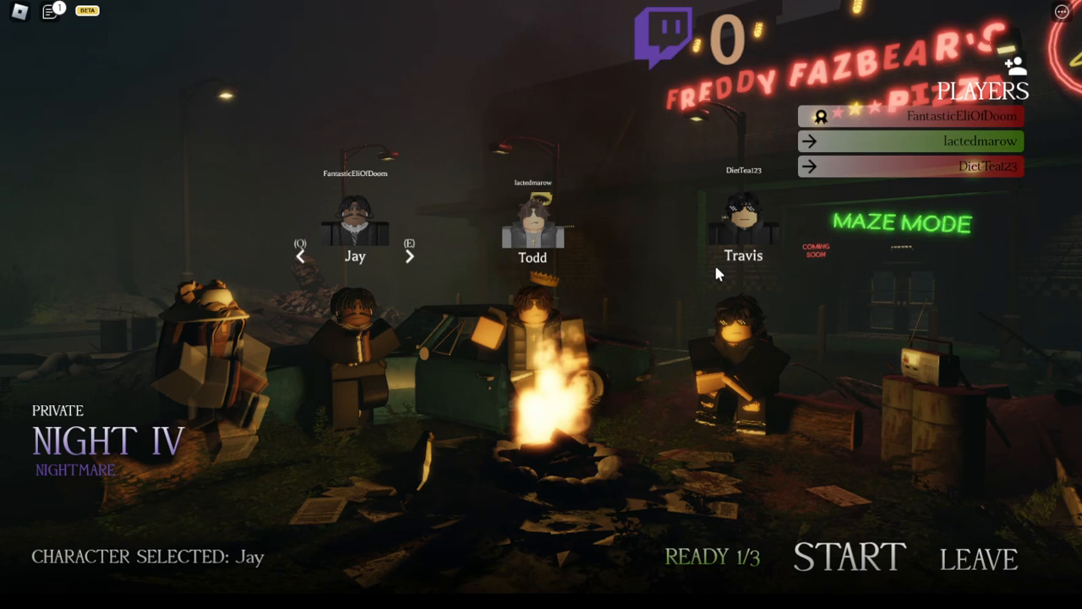
{"action": "mouse_move", "coordinate": [746, 402]}
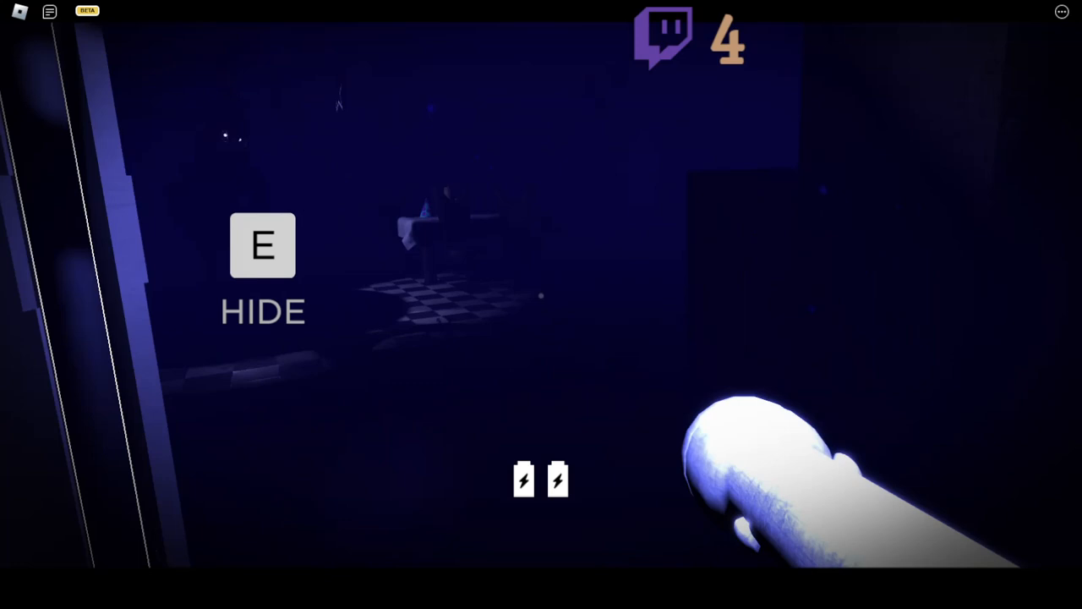
- Hide from the animatronics, wait, then come back out of the hiding spot
{"action": "key", "text": "e"}
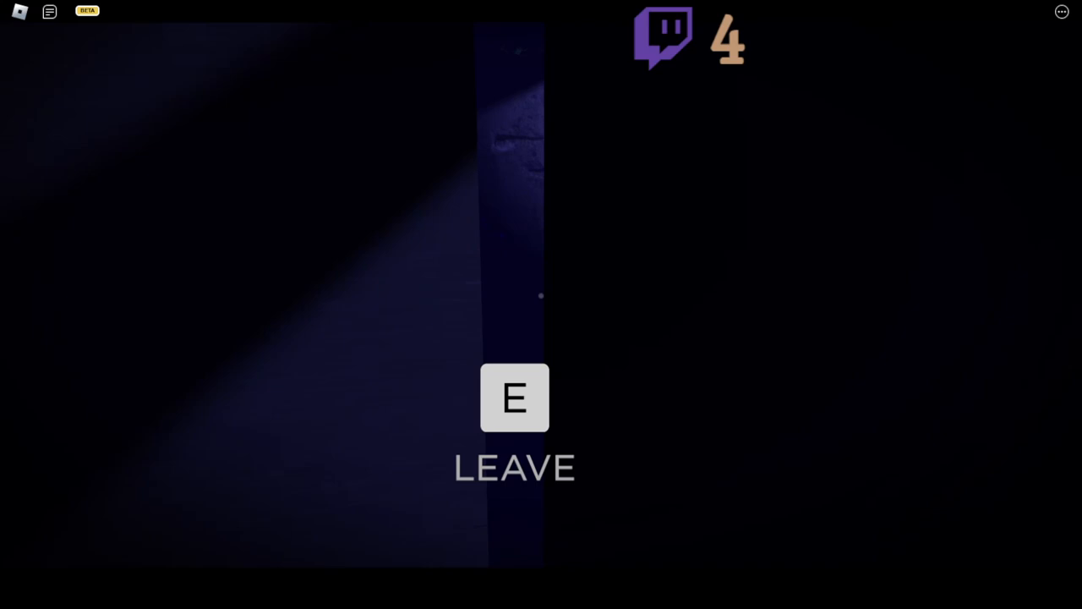
{"action": "key", "text": "e"}
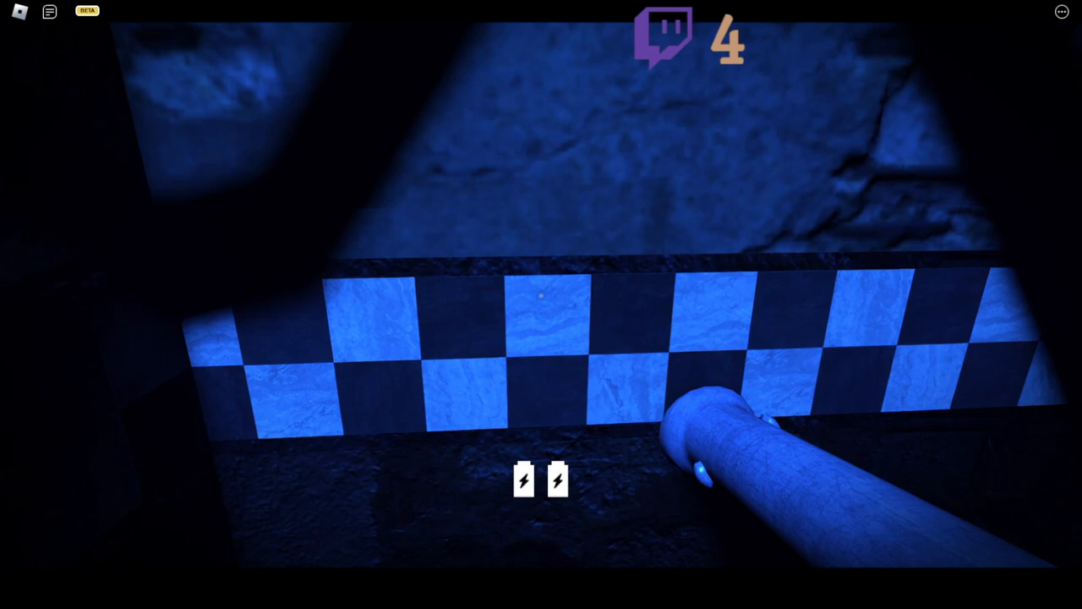
{"action": "mouse_move", "coordinate": [541, 304]}
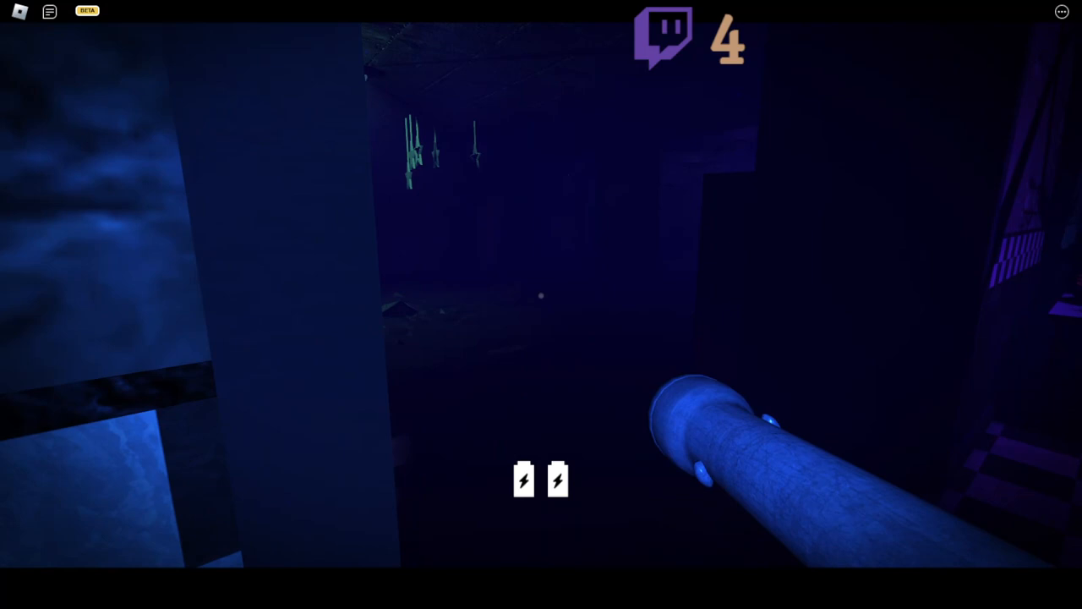
{"action": "mouse_move", "coordinate": [541, 304]}
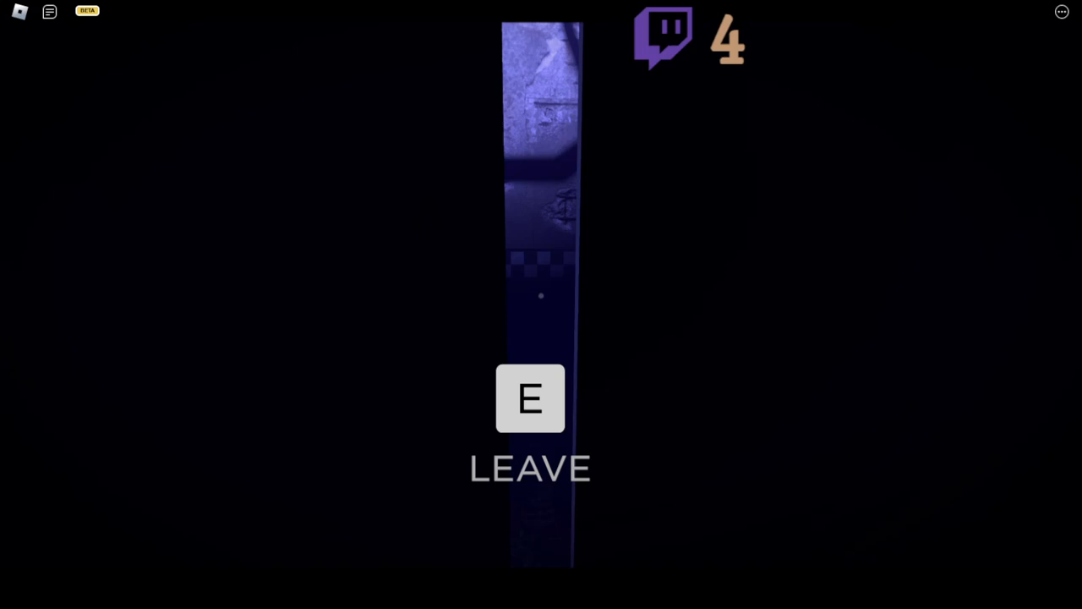
- Leave the hiding spot, then duck into the nearby closet before heading to the ventilation panel
{"action": "key", "text": "e"}
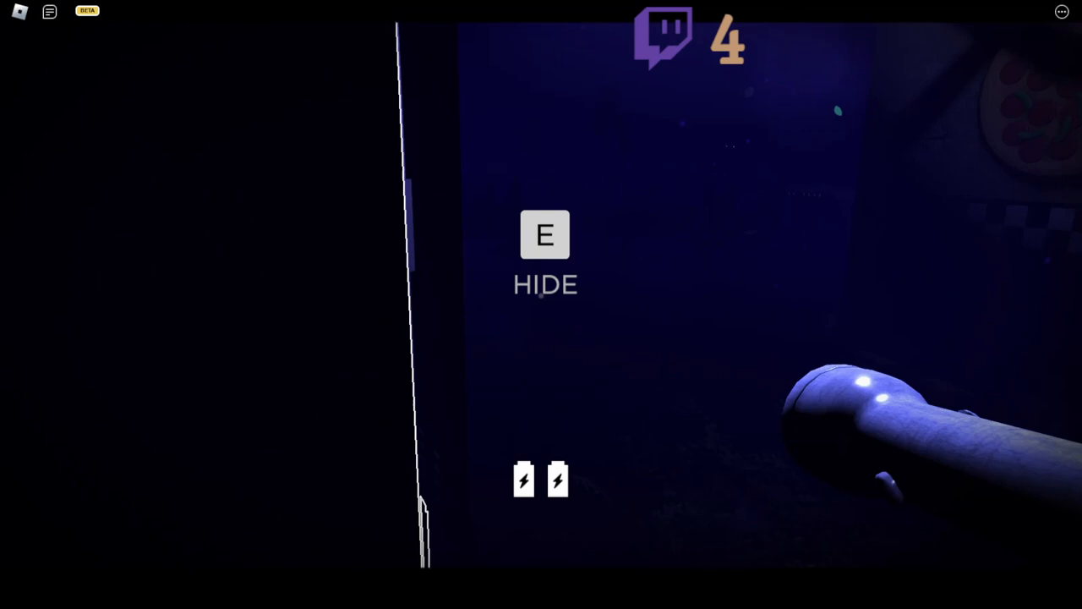
{"action": "key", "text": "e"}
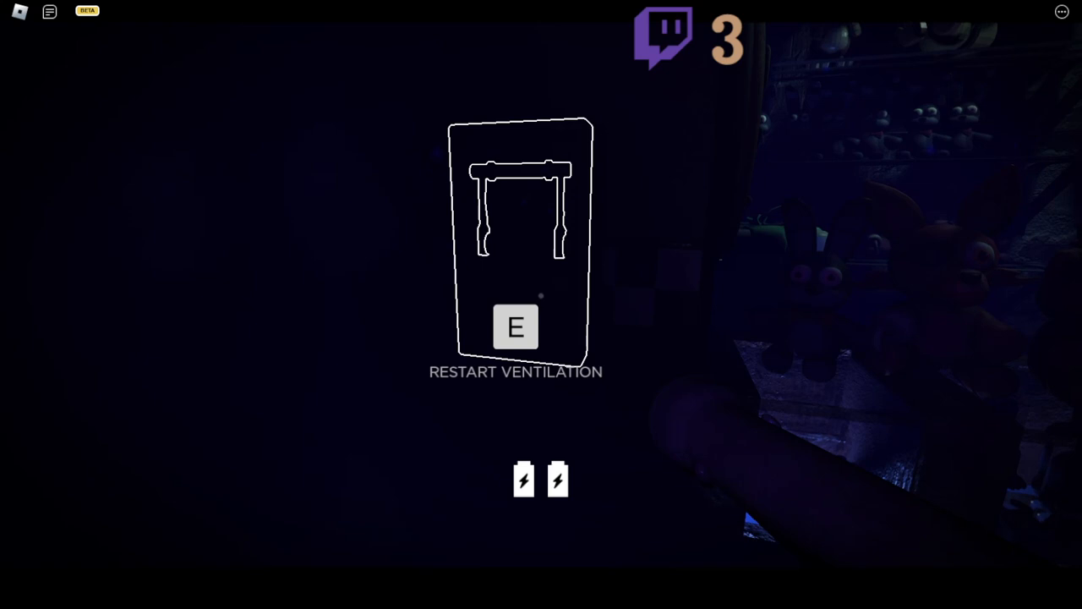
- Hold E at the ventilation panel to fill the restart progress bar
{"action": "key", "text": "e"}
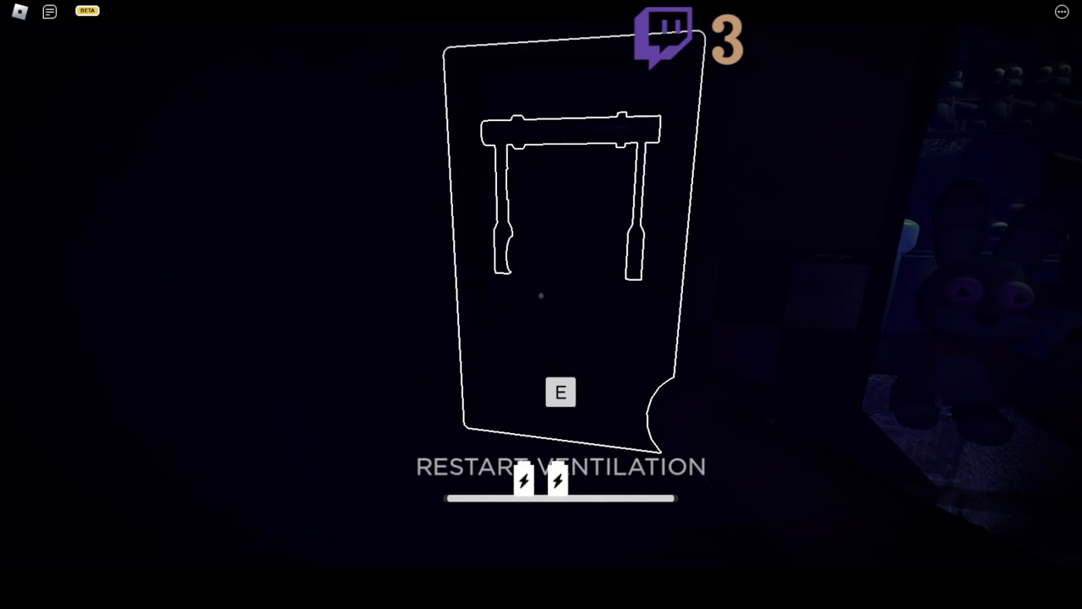
{"action": "key", "text": "e"}
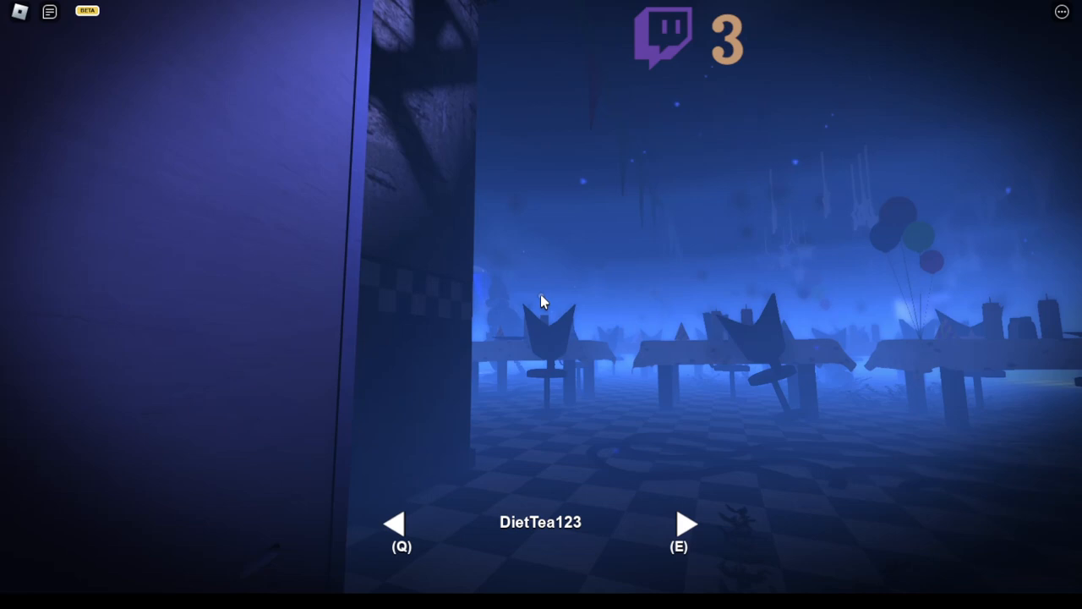
{"action": "mouse_move", "coordinate": [541, 301]}
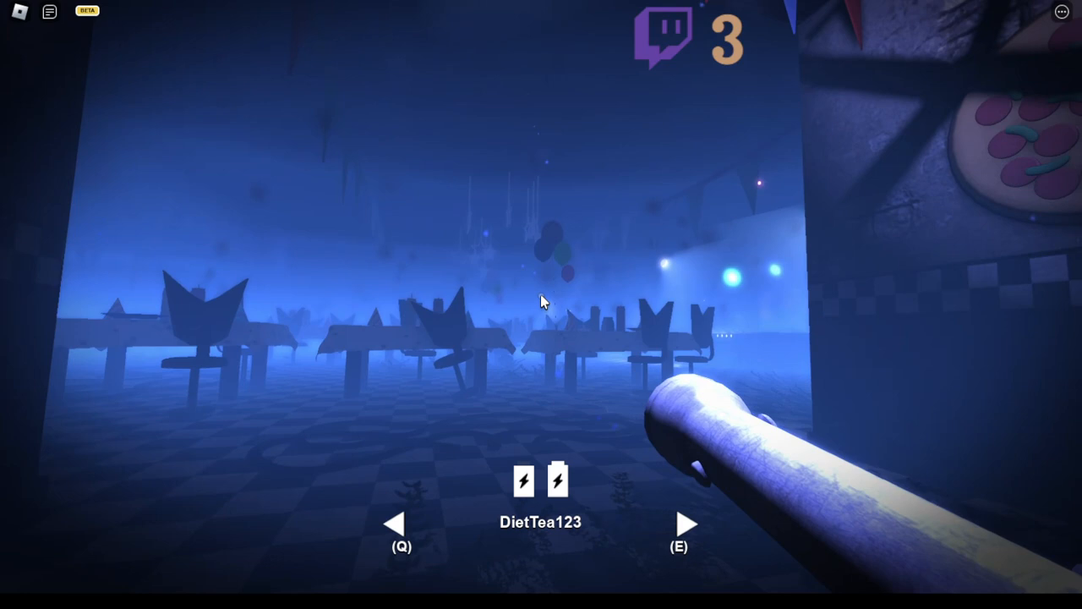
{"action": "mouse_move", "coordinate": [541, 301]}
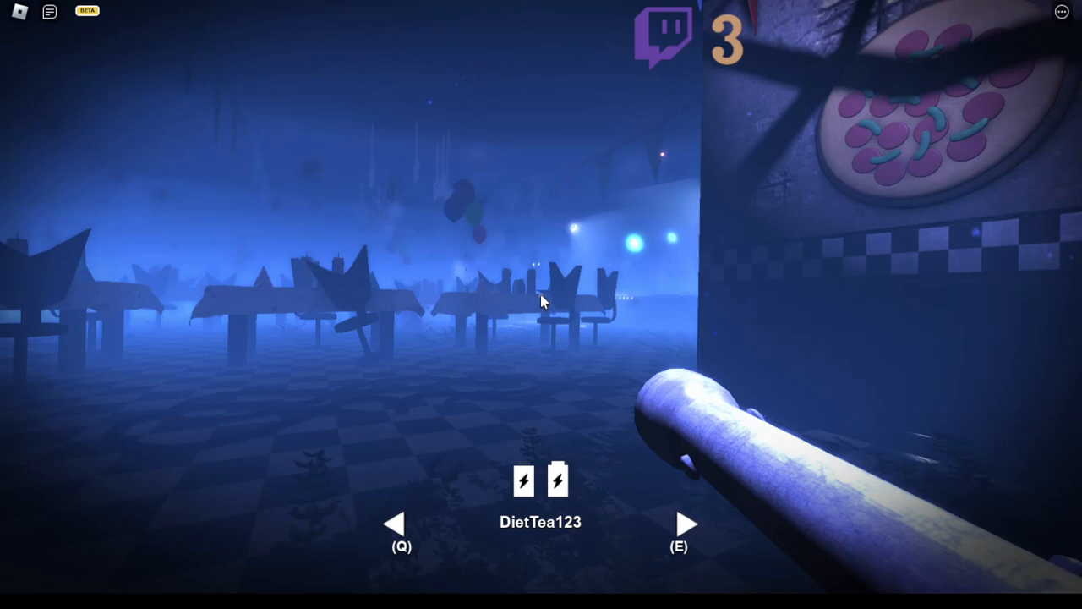